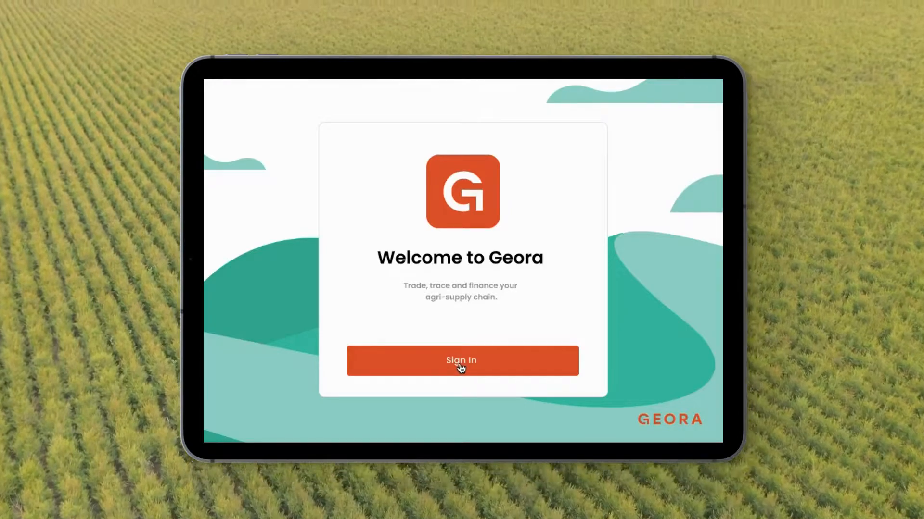
Sign in to the company account with the filled-in email and password.
left_click(462, 359)
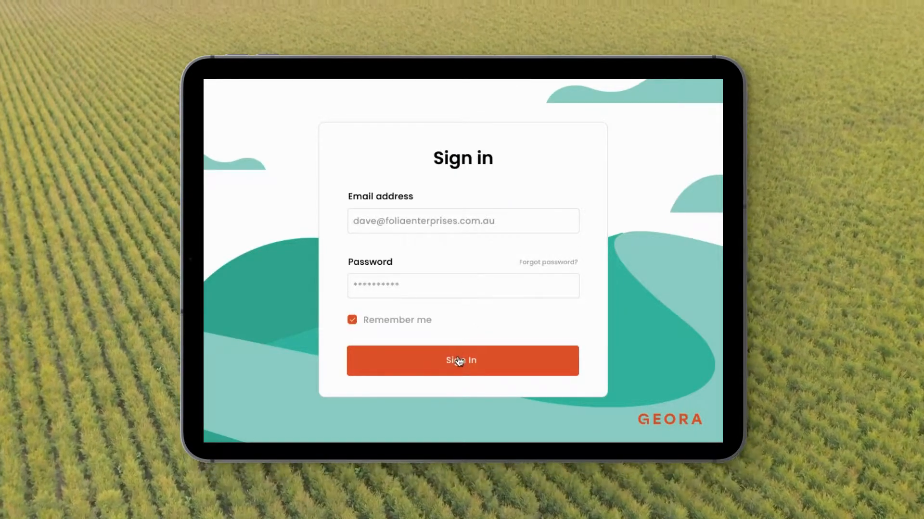
left_click(462, 360)
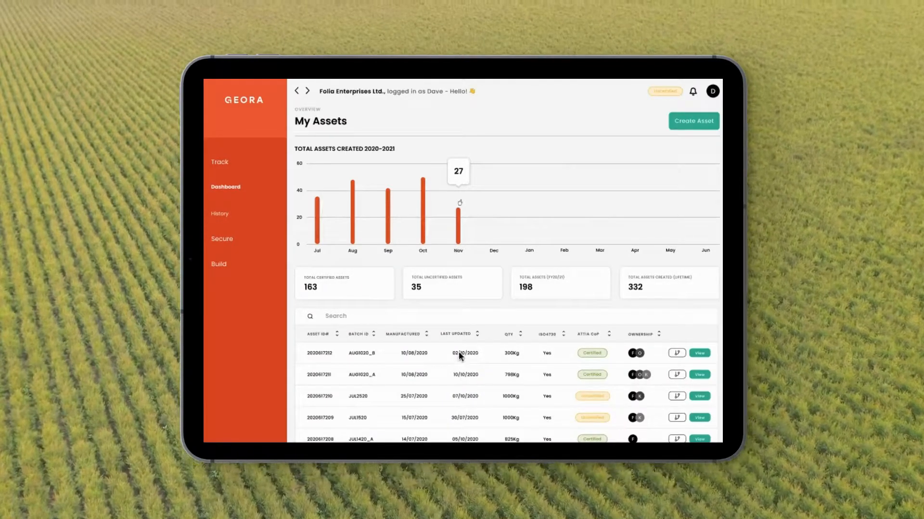
mouse_move(570, 229)
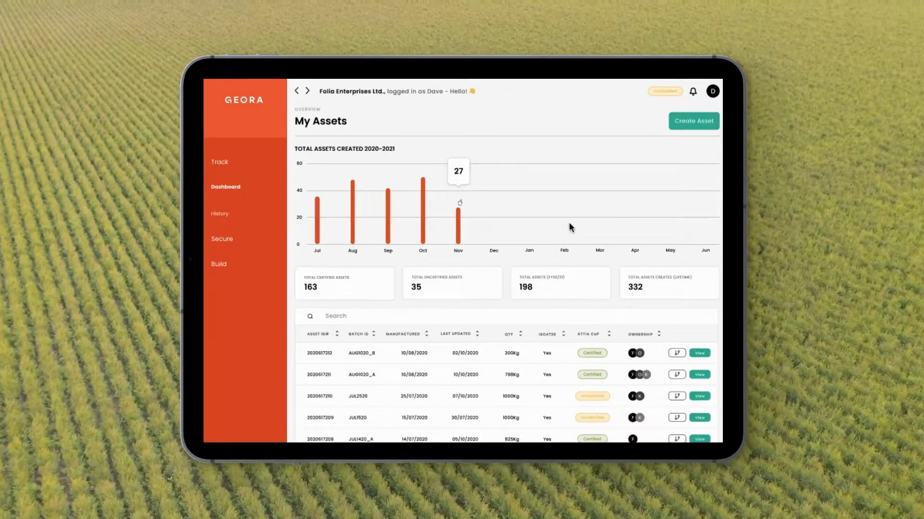
Create the tea tree oil asset for batch SEPT1020 (1050 kg, two photos), then return to My Assets.
left_click(693, 120)
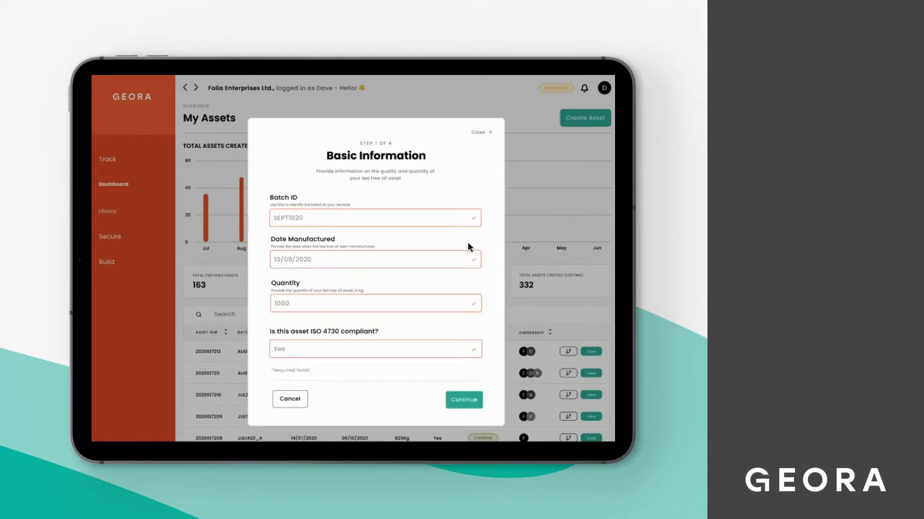
left_click(463, 400)
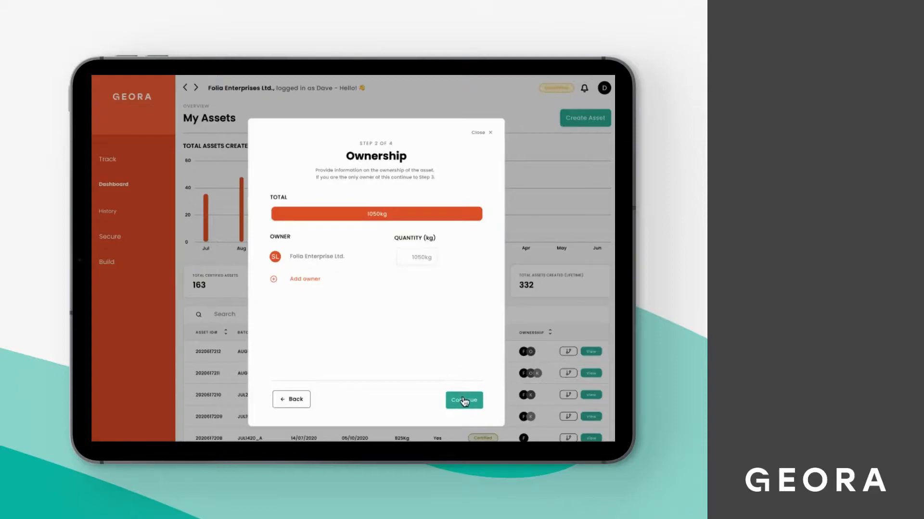
left_click(463, 400)
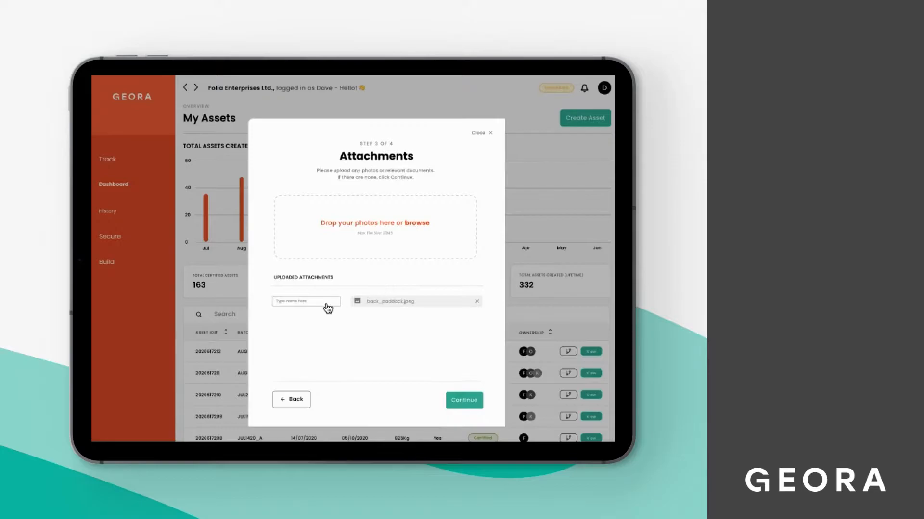
left_click(356, 301)
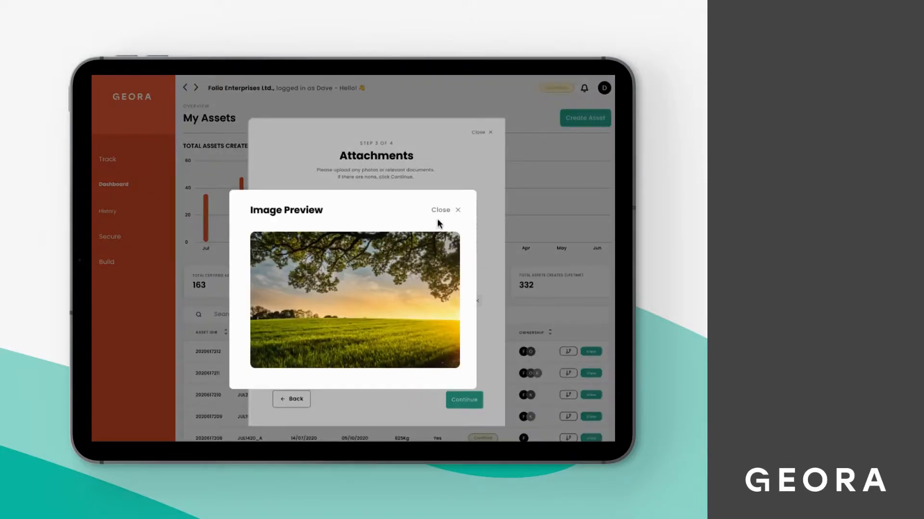
left_click(446, 209)
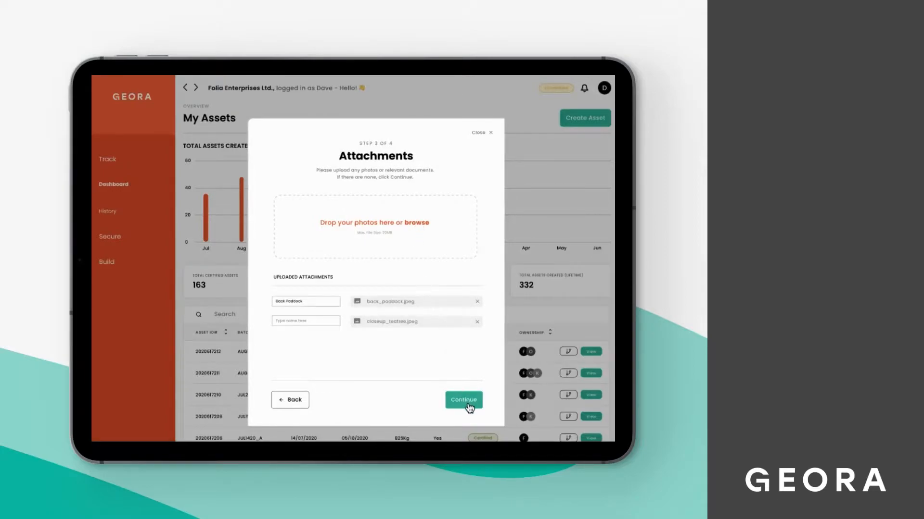
left_click(463, 400)
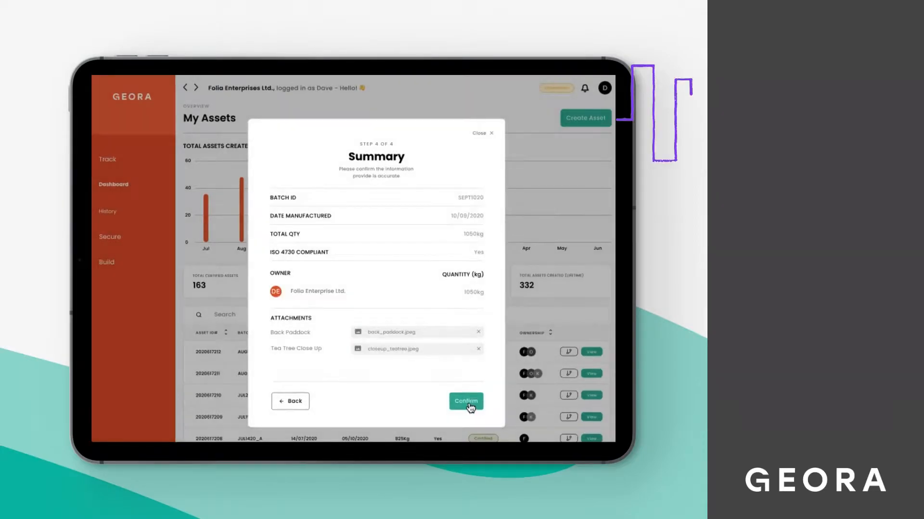
left_click(464, 401)
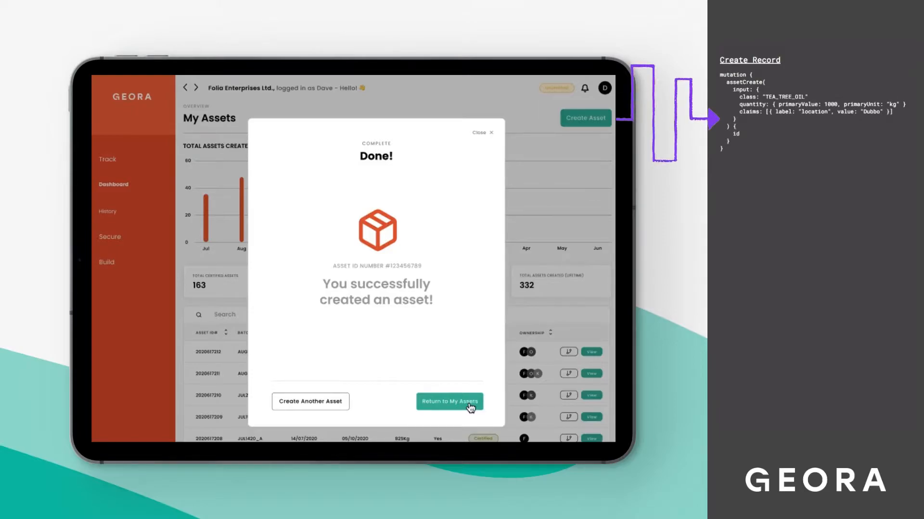
left_click(449, 402)
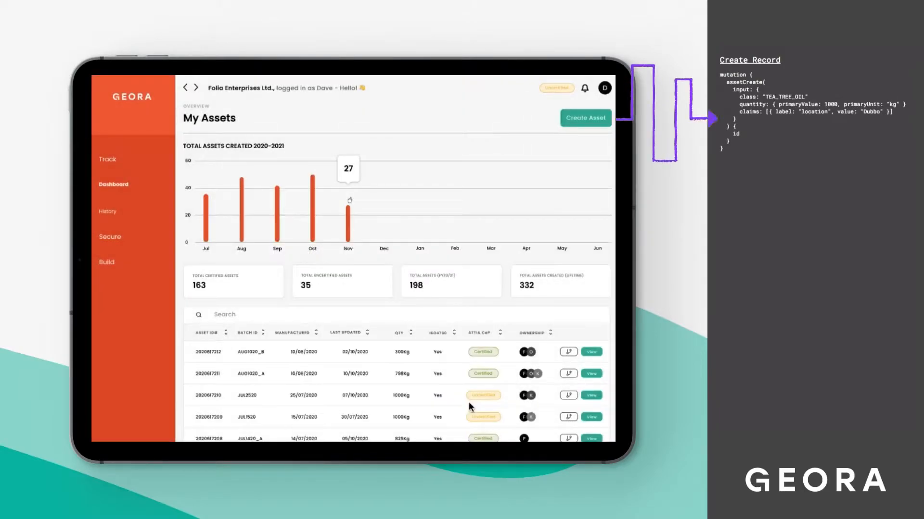
Open the SEPT1020 asset from the top of the My Assets list.
left_click(585, 118)
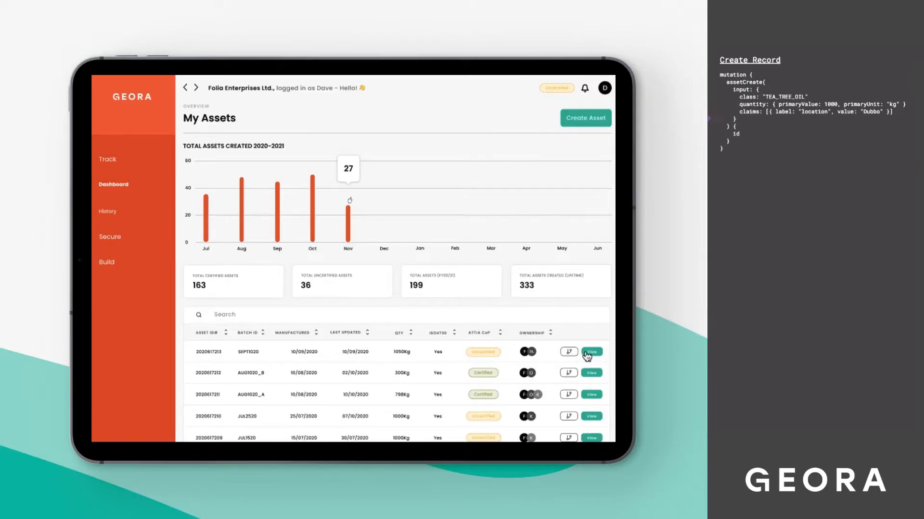
left_click(591, 351)
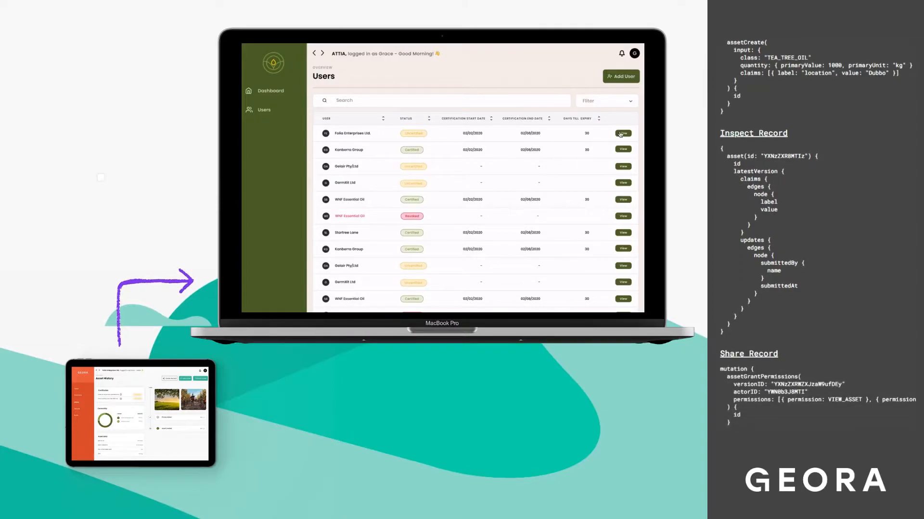
Certify Folia Enterprises Ltd. with certification dates and an uploaded certificate, then view its profile.
left_click(622, 134)
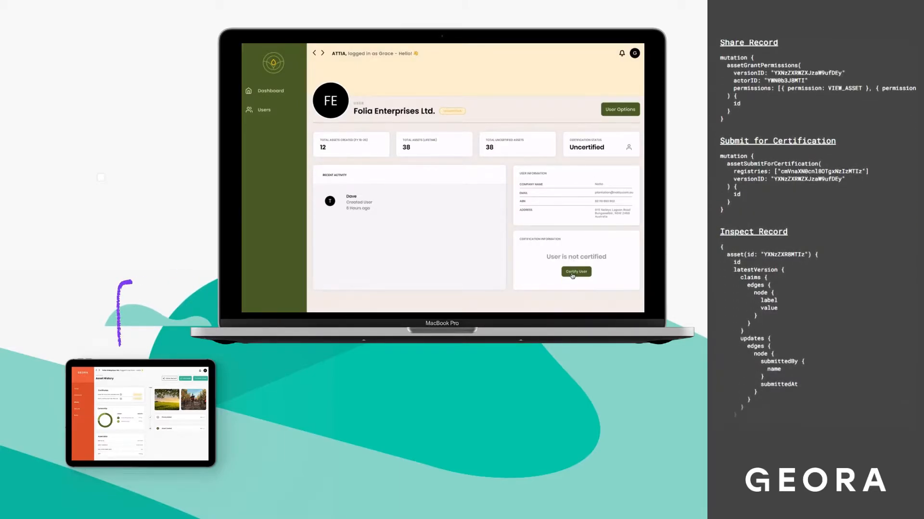
left_click(575, 271)
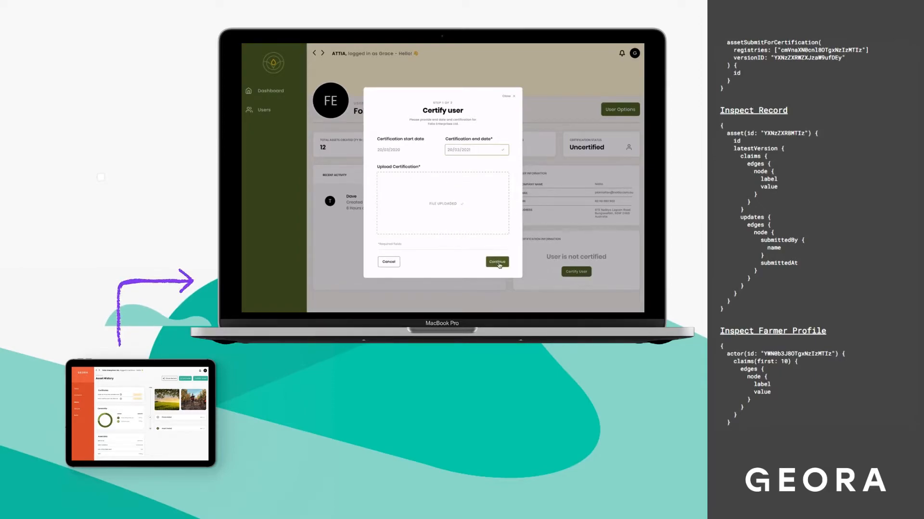
left_click(496, 262)
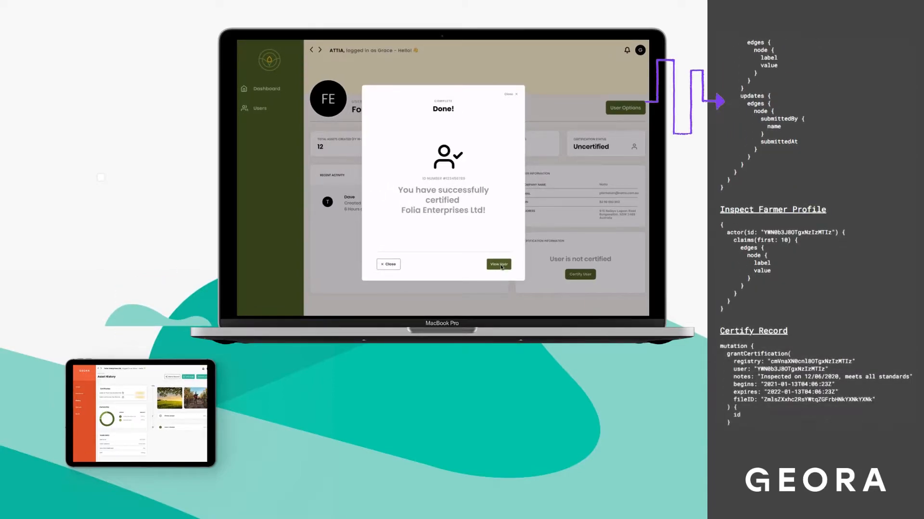
left_click(498, 264)
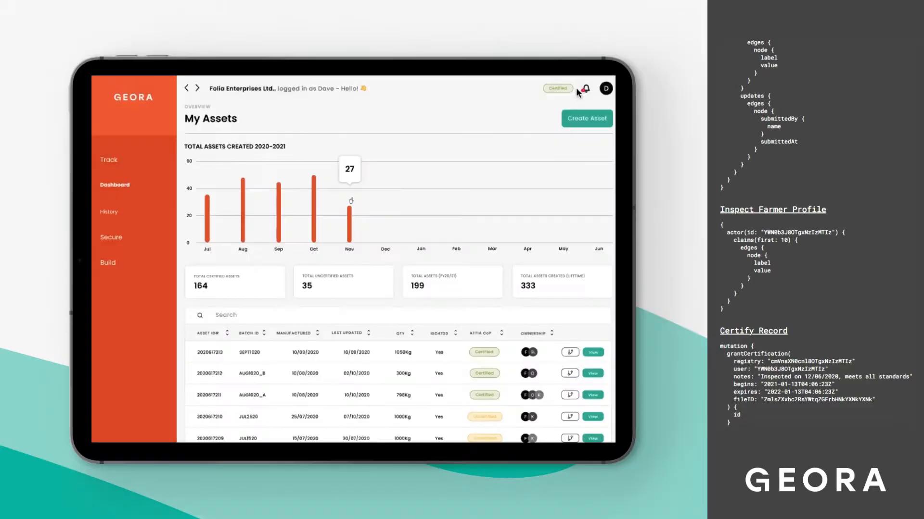
Open SEPT1020's Asset History and scroll through certificates, ownership split and event timeline.
left_click(583, 88)
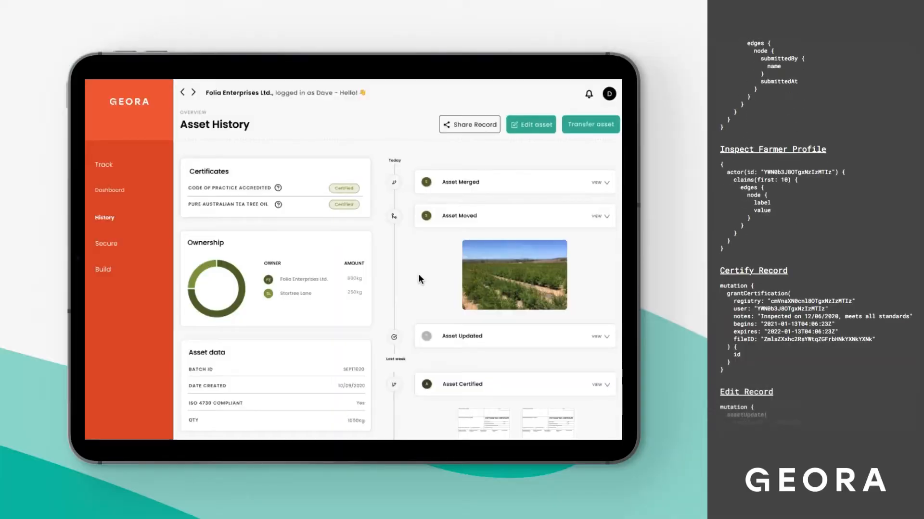
scroll("down", 3)
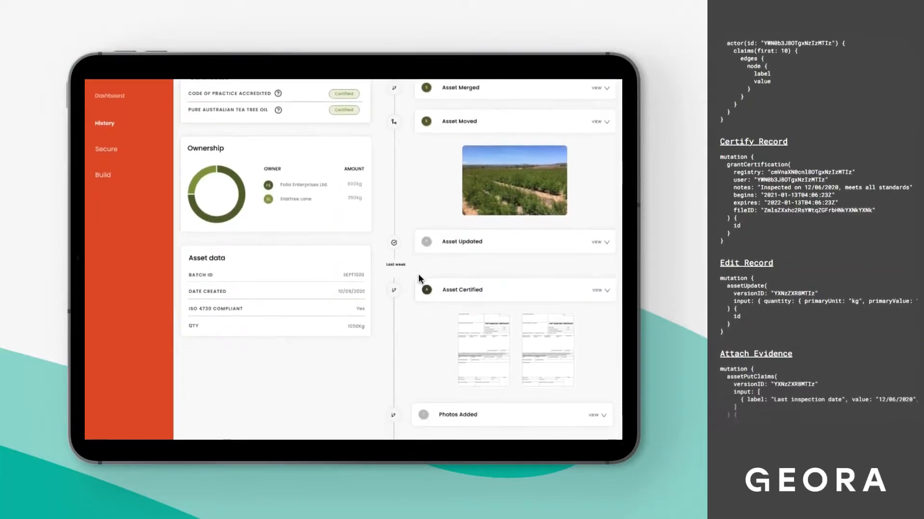
scroll("down", 3)
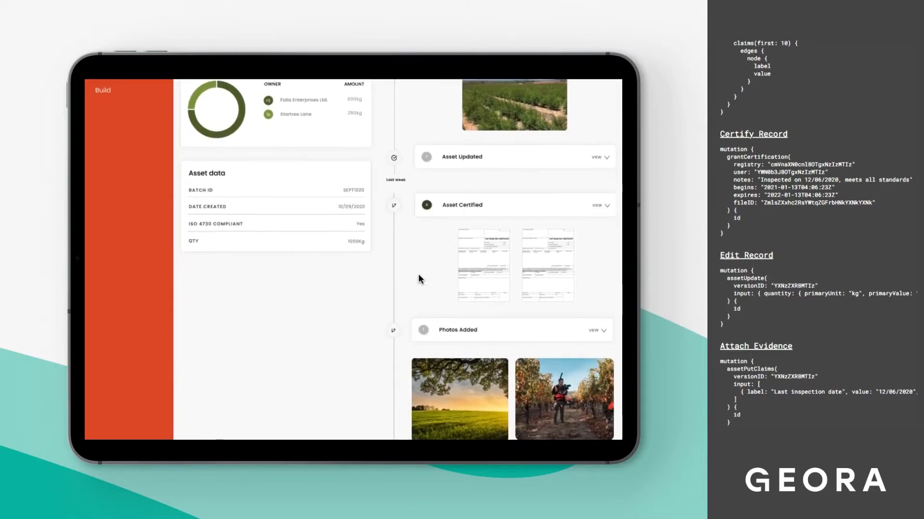
scroll("down", 3)
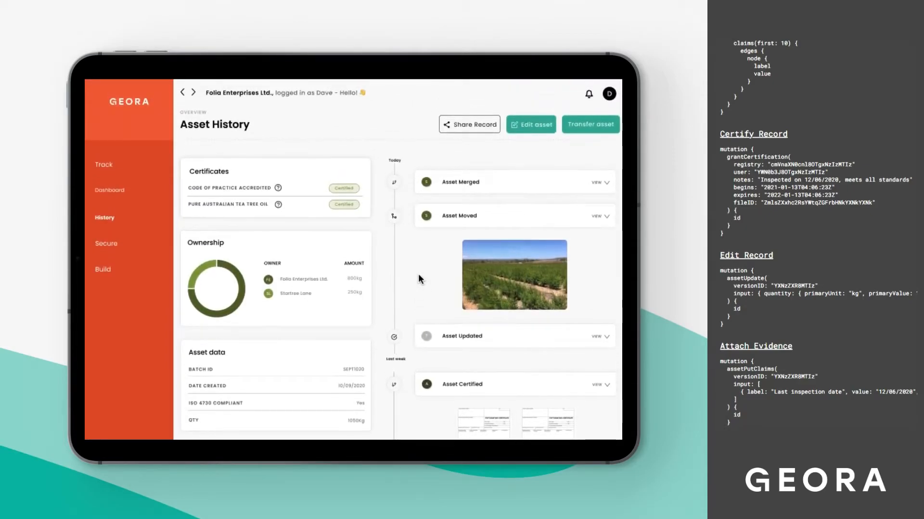
Share the SEPT1020 record with Green Bank, limited to 27/03/2020 to 27/03/2021.
left_click(469, 124)
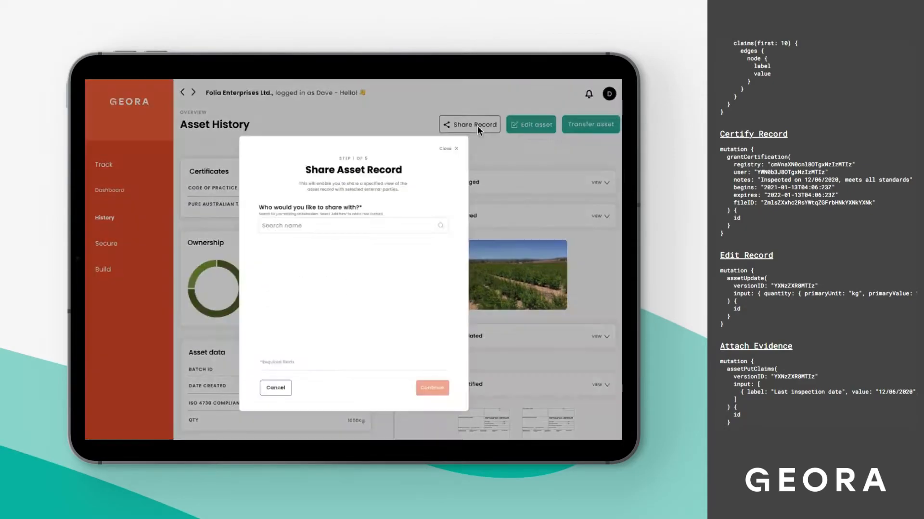
type("Gre")
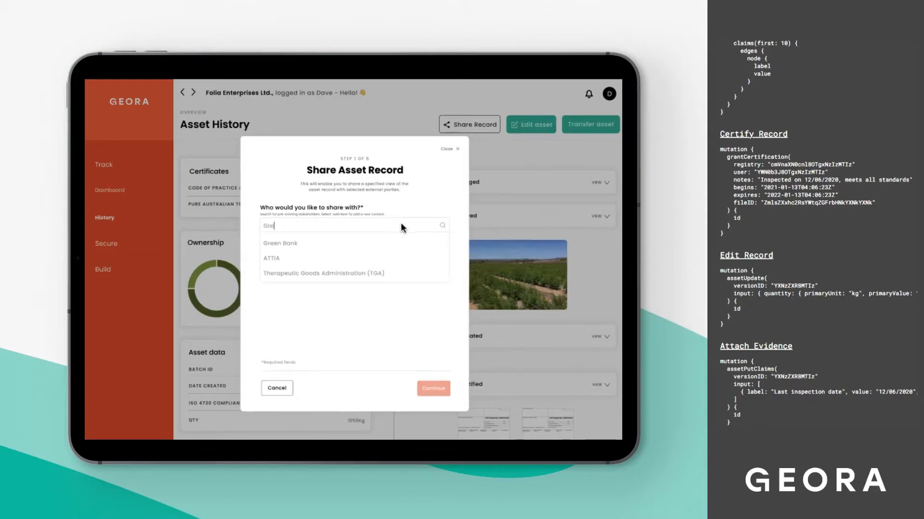
left_click(280, 242)
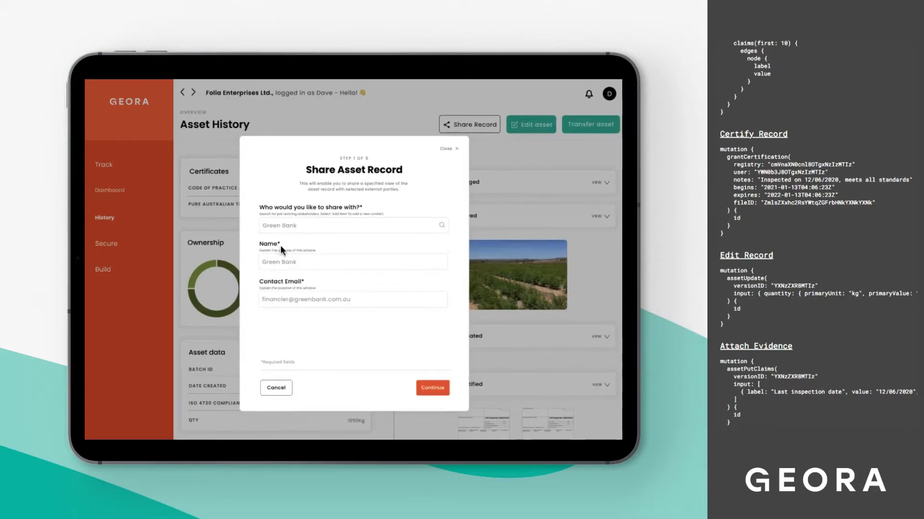
left_click(431, 388)
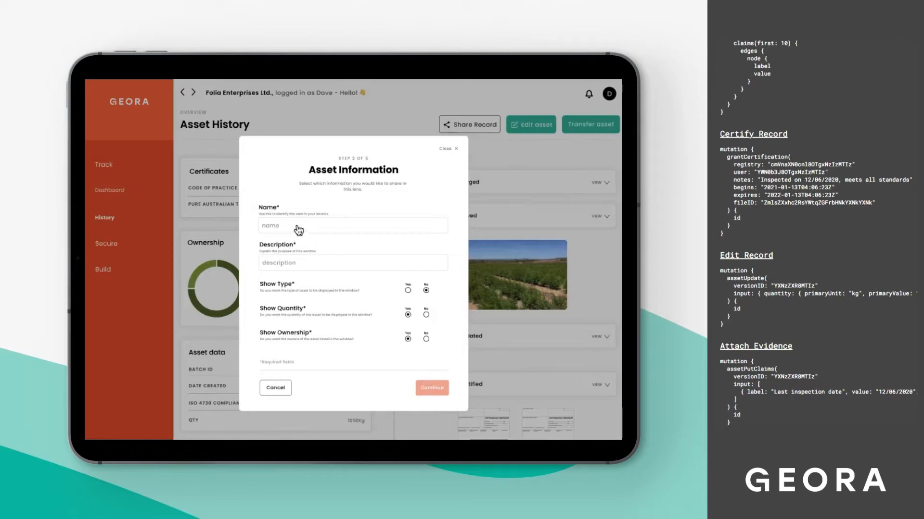
left_click(431, 388)
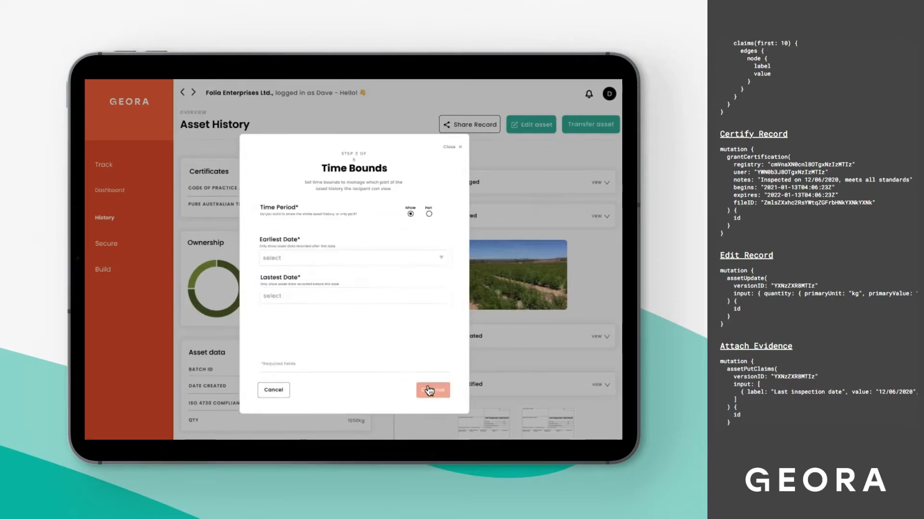
left_click(425, 214)
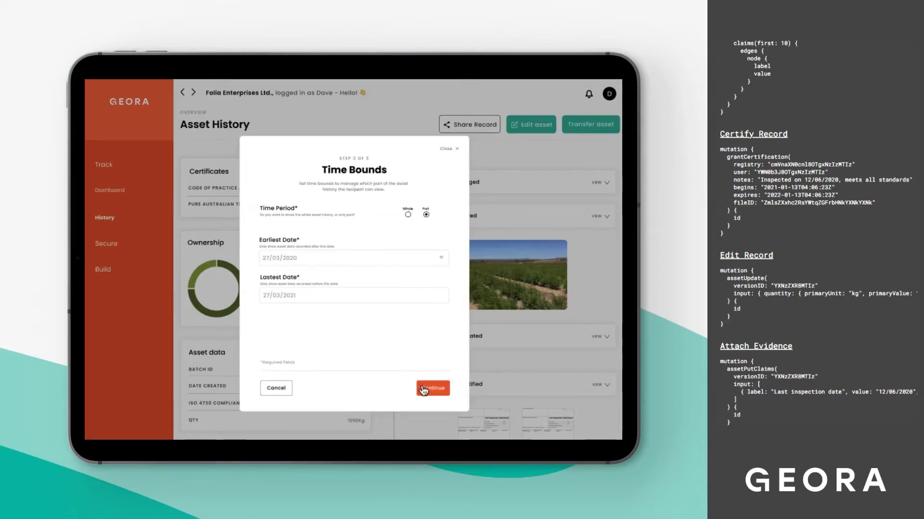
left_click(432, 388)
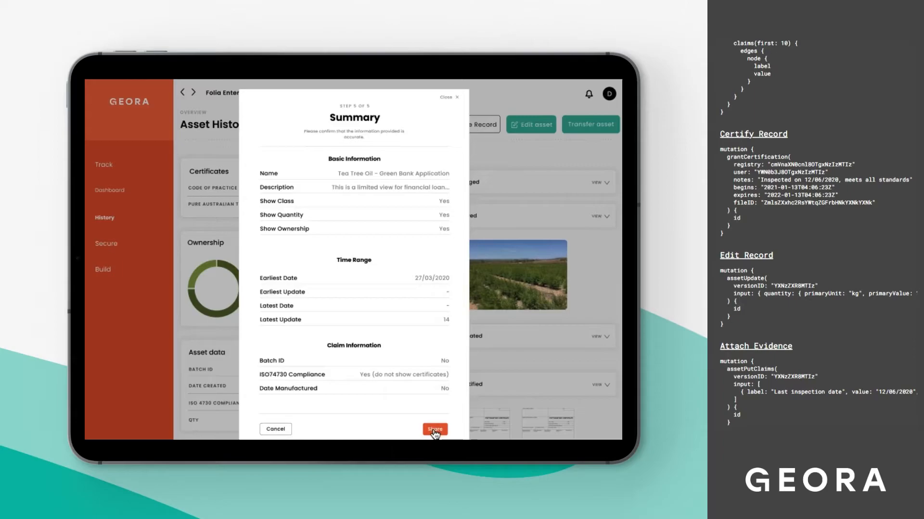
left_click(434, 429)
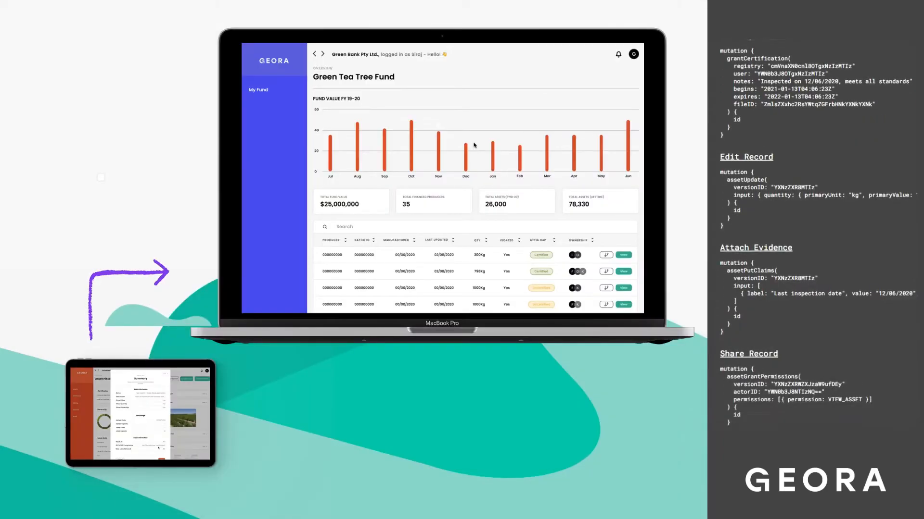
As Green Bank, review the shared asset table and accept the loan request.
scroll("down", 3)
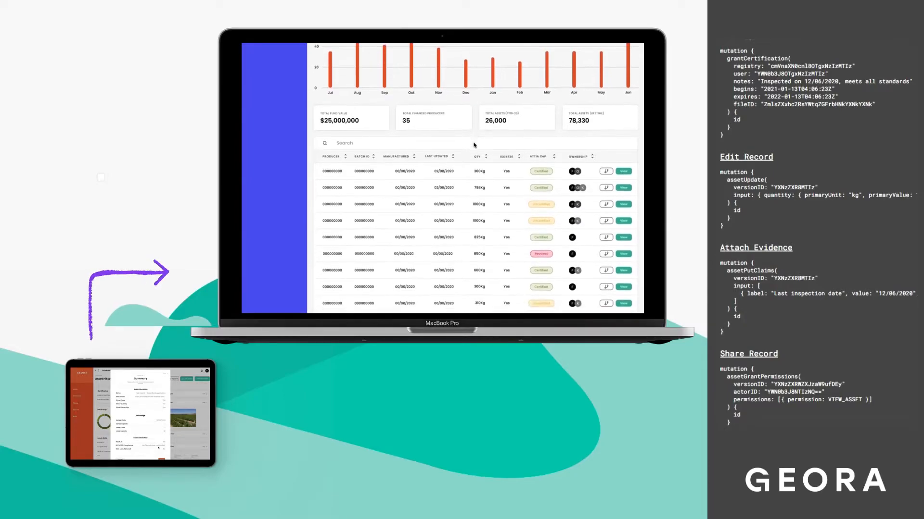
scroll("down", 3)
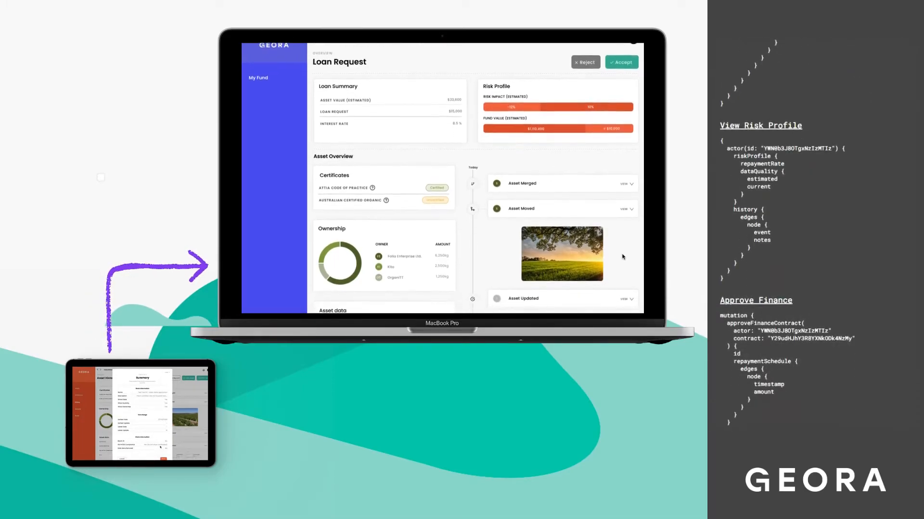
scroll("down", 3)
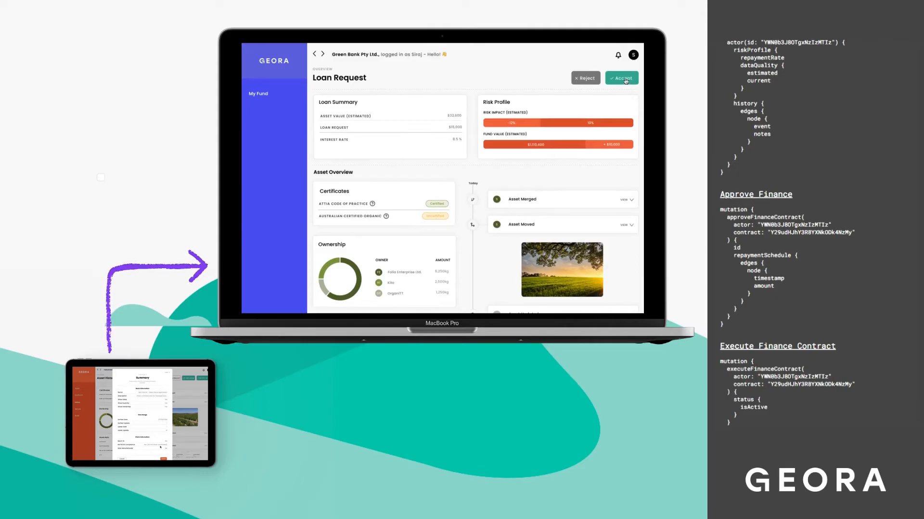
left_click(620, 78)
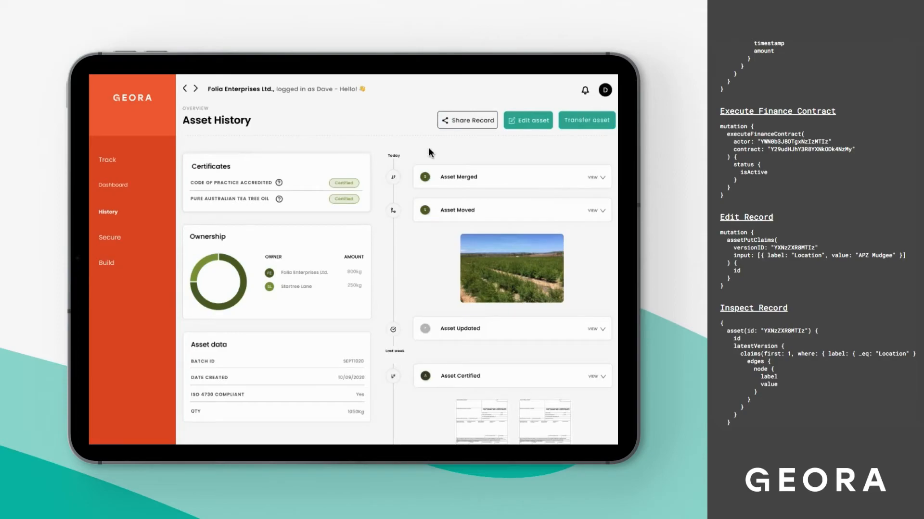
mouse_move(525, 146)
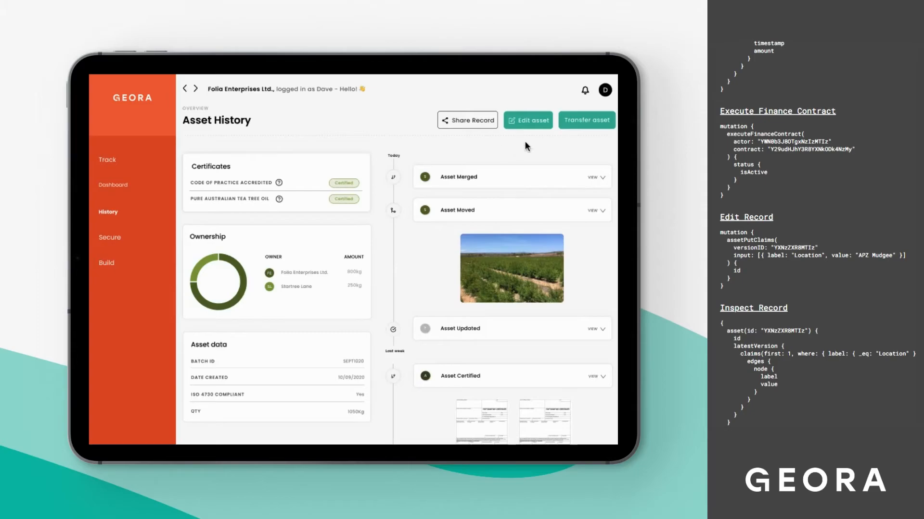
Transfer 40,000 kg of the tea tree oil to another company, retaining 40,000 kg.
left_click(585, 120)
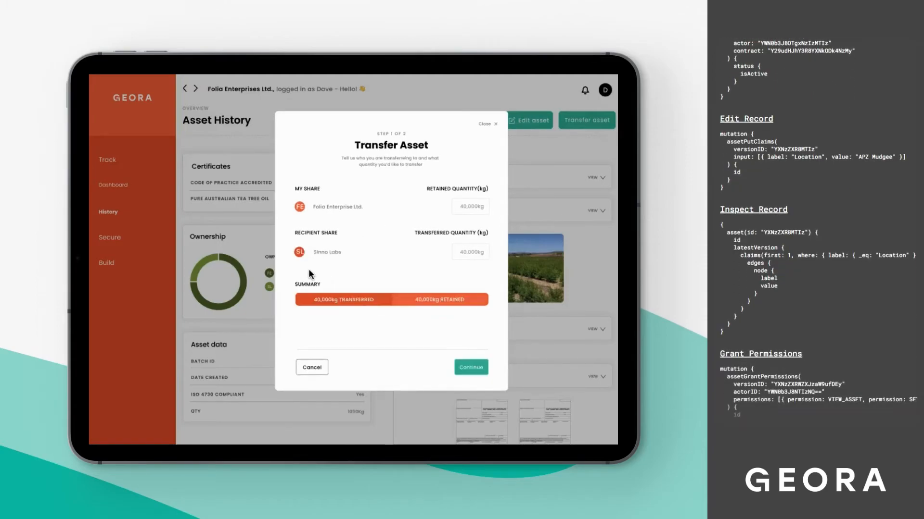
mouse_move(470, 367)
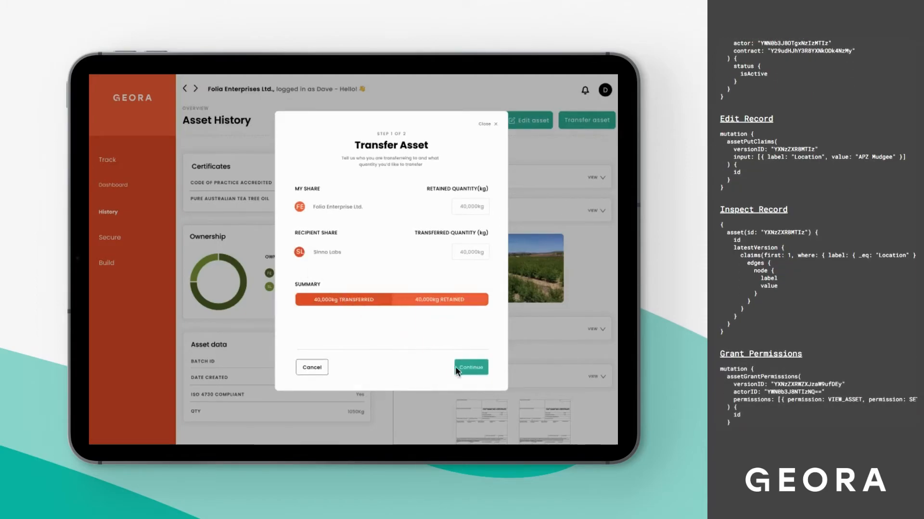
left_click(470, 367)
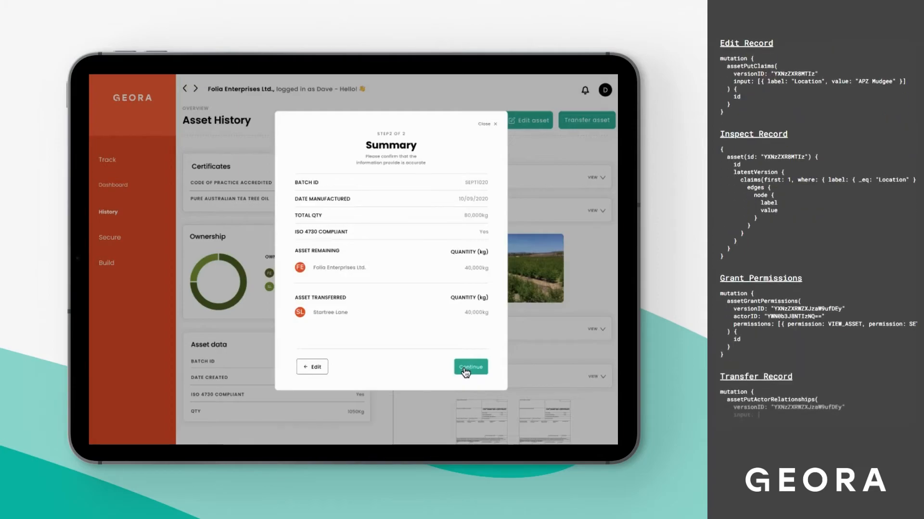
left_click(469, 367)
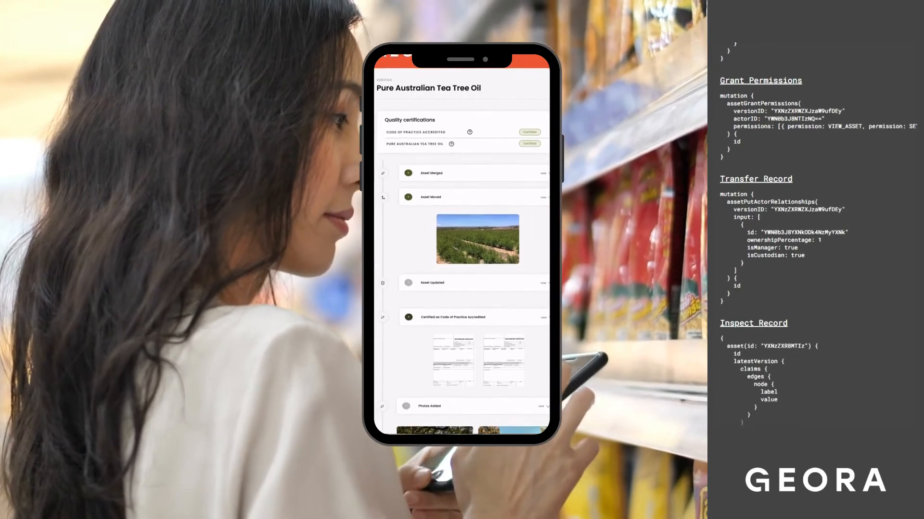
Scroll the consumer page down to certificates, farm photos and 'Tea Tree Oil on Farm'.
scroll("down", 3)
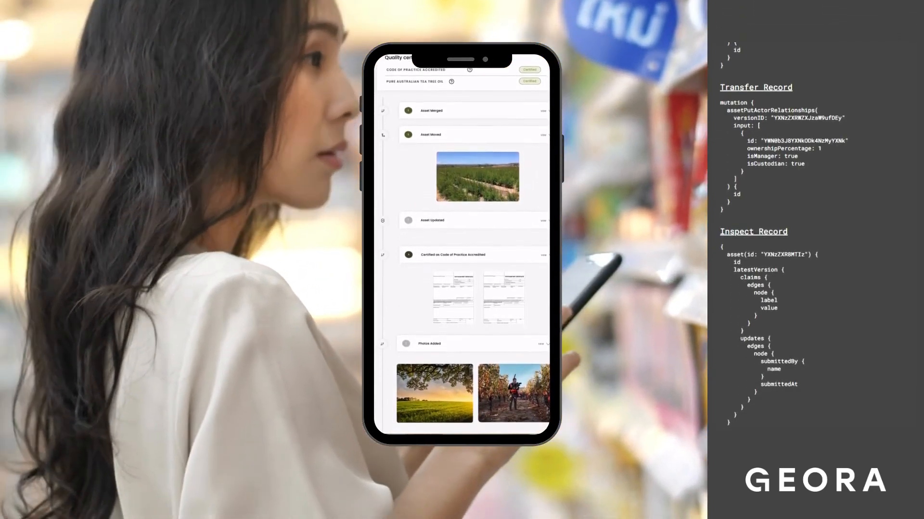
scroll("down", 3)
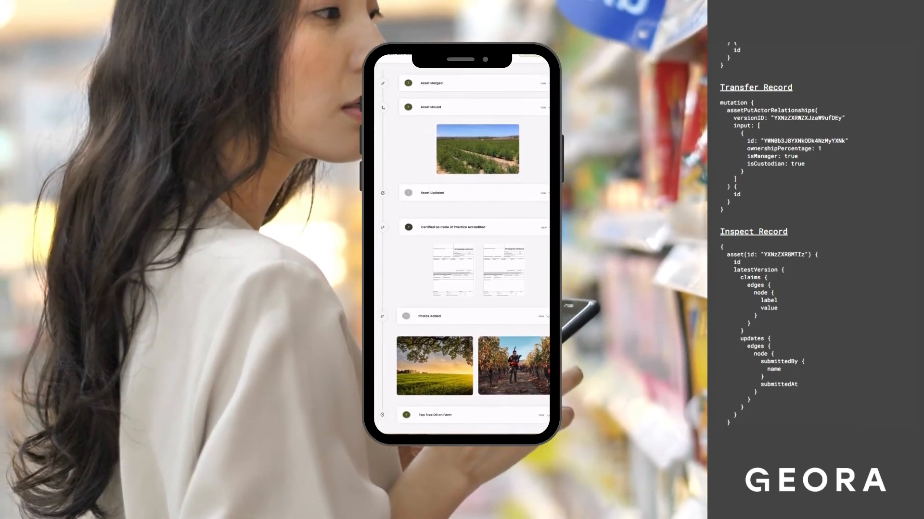